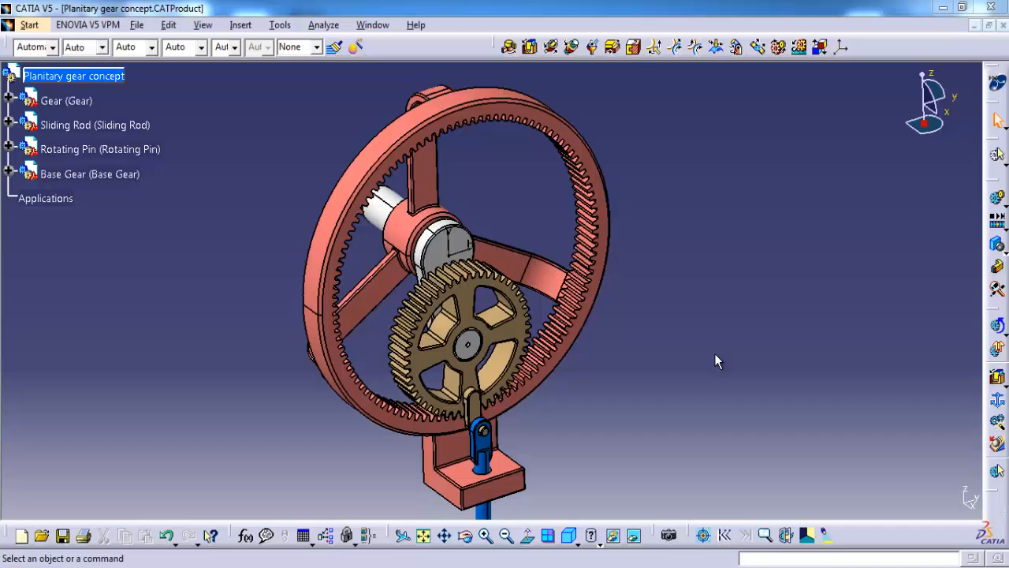
mouse_move(580, 140)
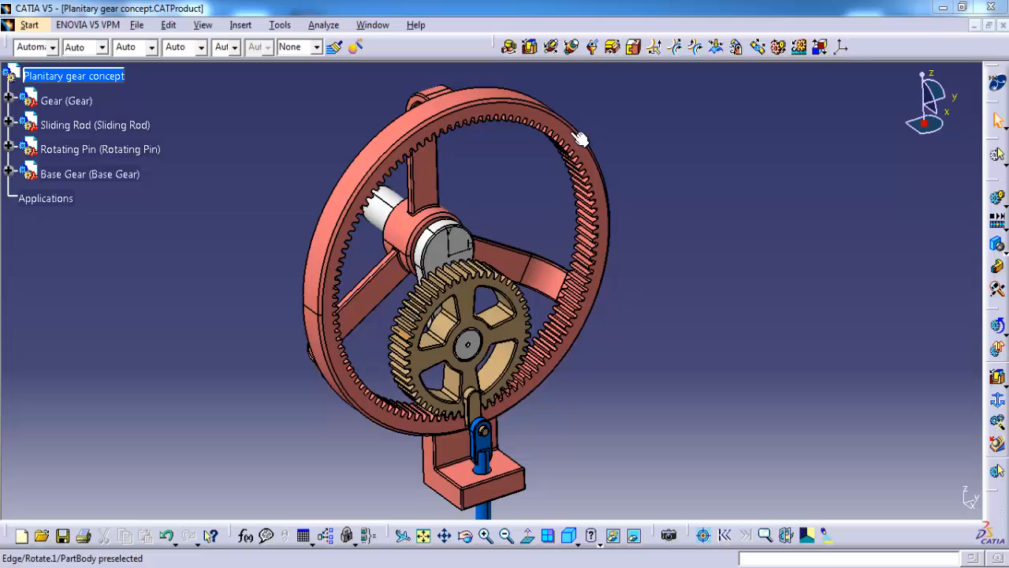
- Select the Gear part and launch Fixed Part, creating Mechanism.1
left_click_drag(579, 138, 521, 347)
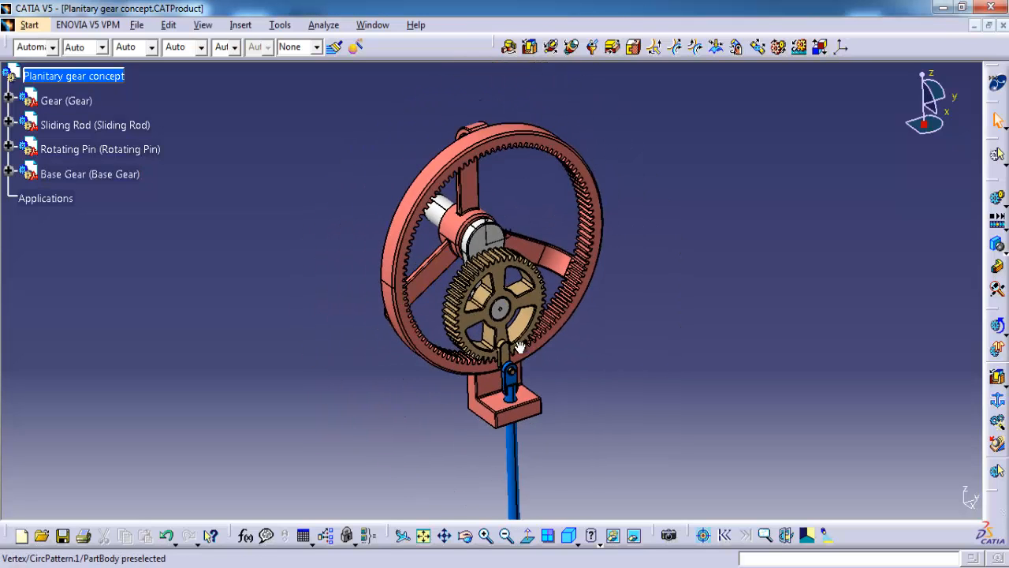
left_click(570, 536)
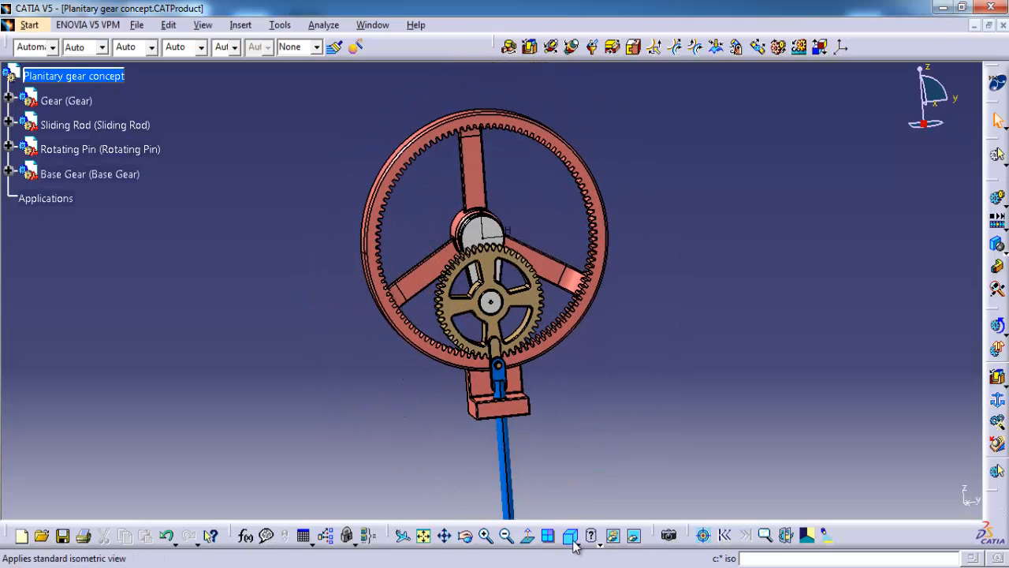
left_click(572, 536)
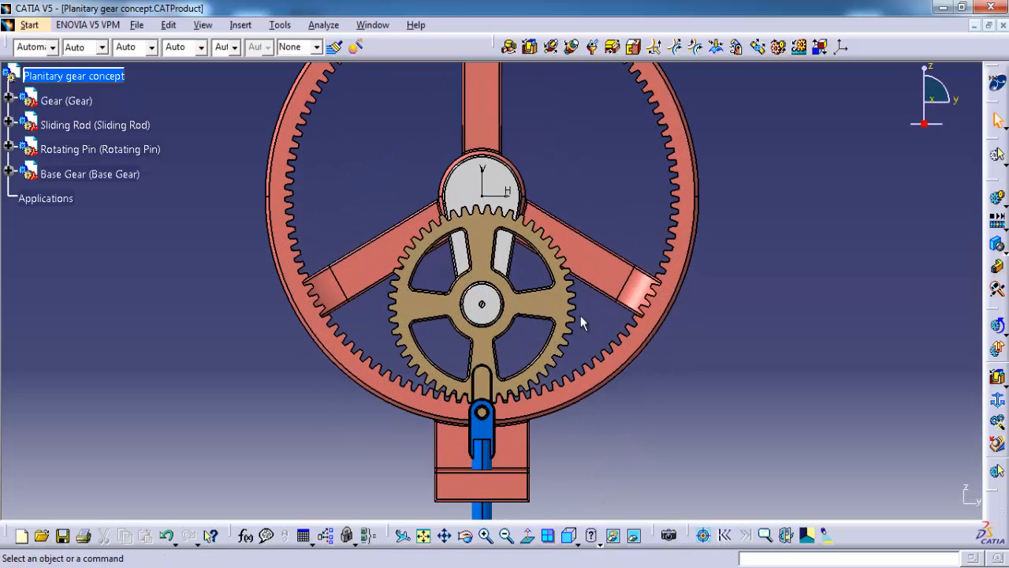
left_click(66, 100)
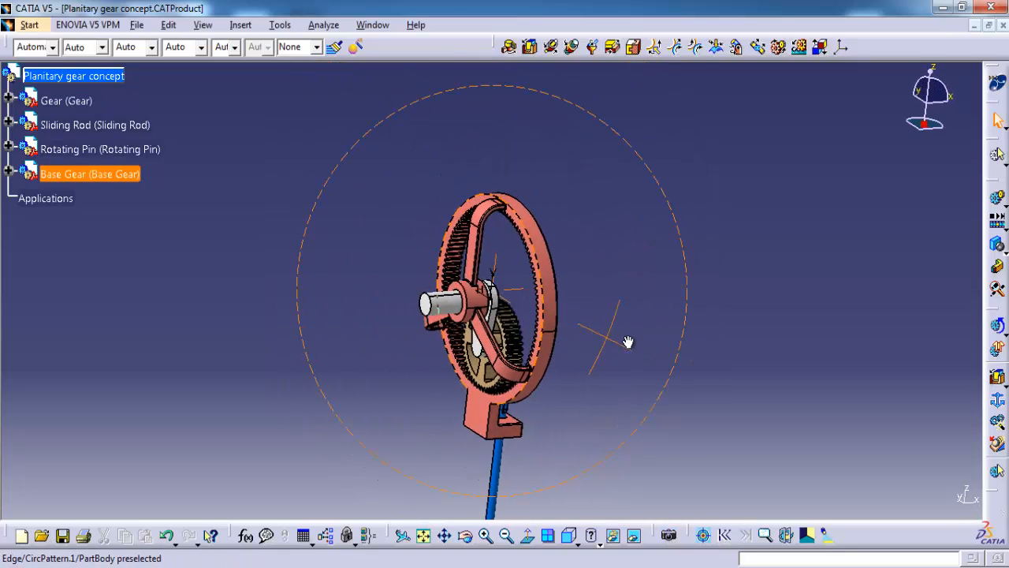
left_click_drag(628, 341, 640, 327)
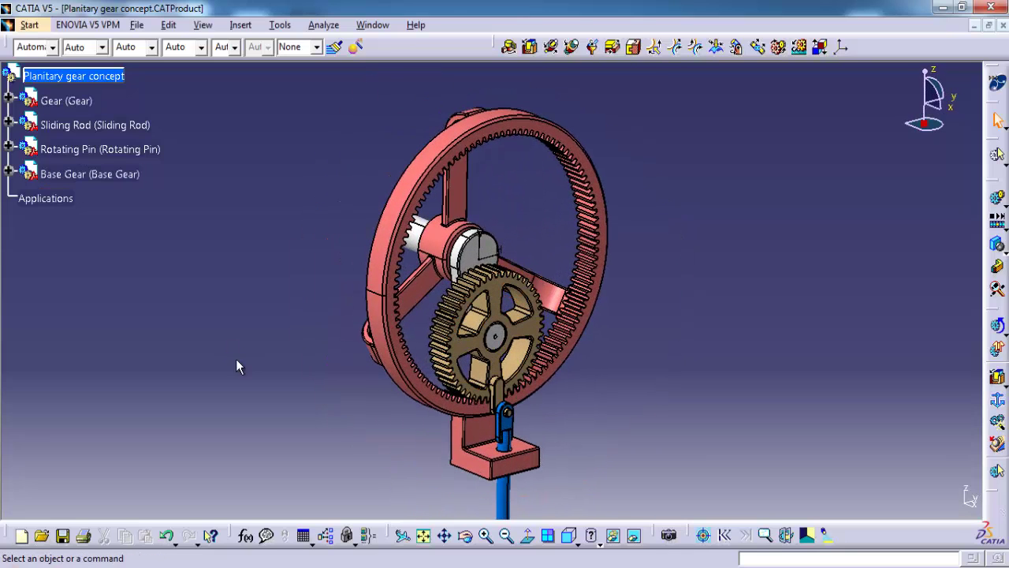
left_click(67, 100)
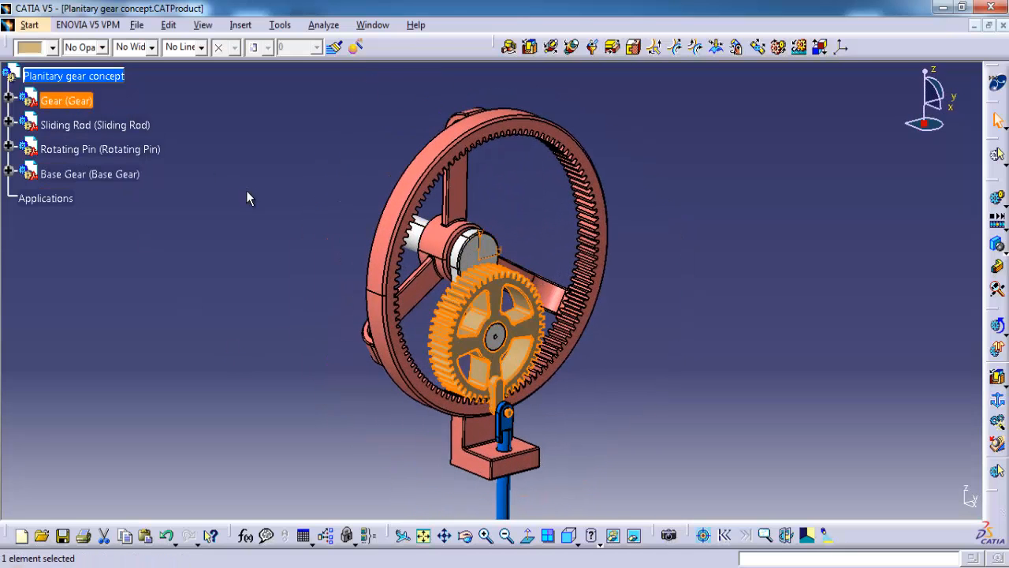
left_click(95, 124)
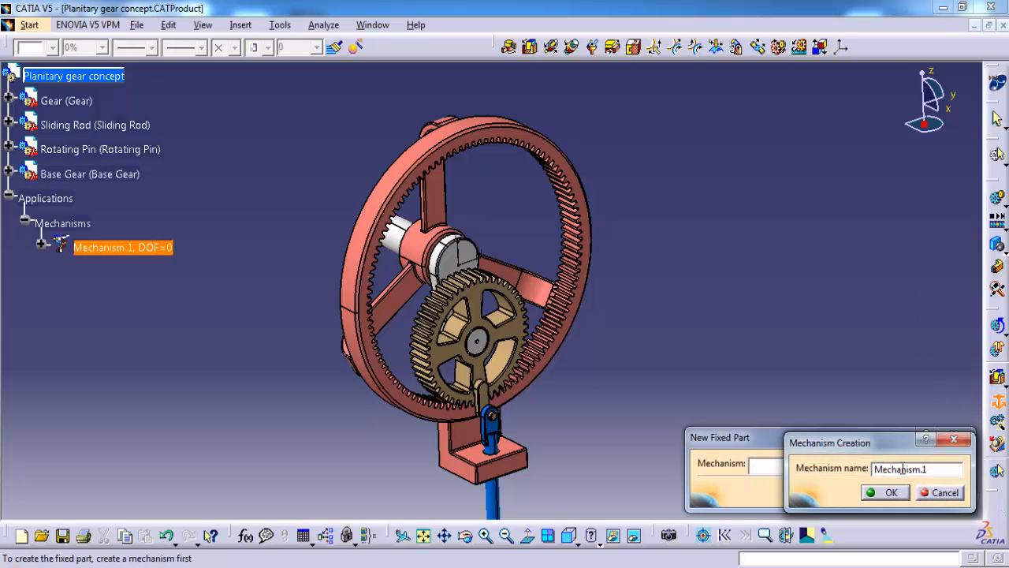
- Rename Mechanism.1 to 'Gear Mechanism', fix Base Gear, and expand the mechanism node
triple_click(917, 469)
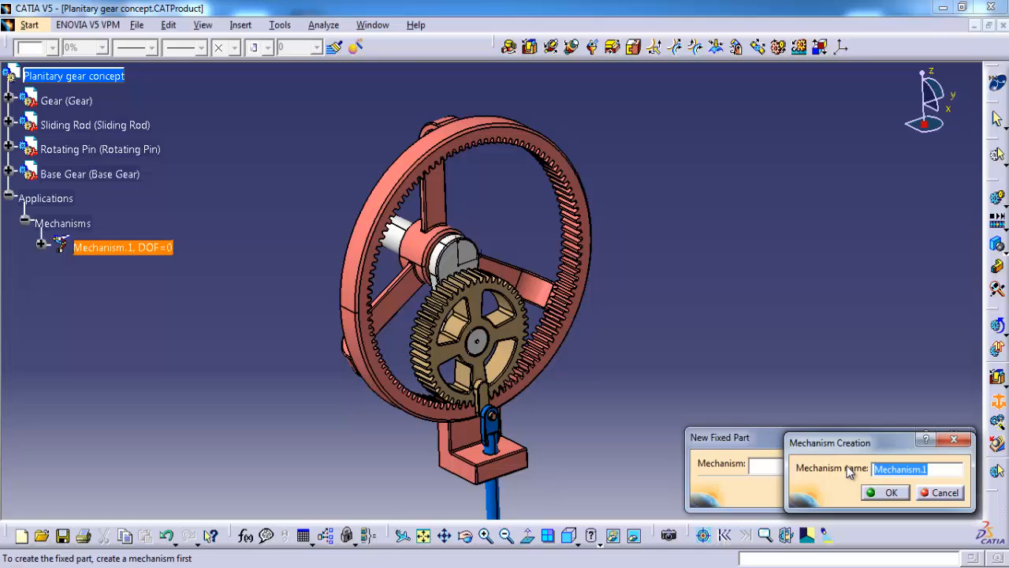
type("G")
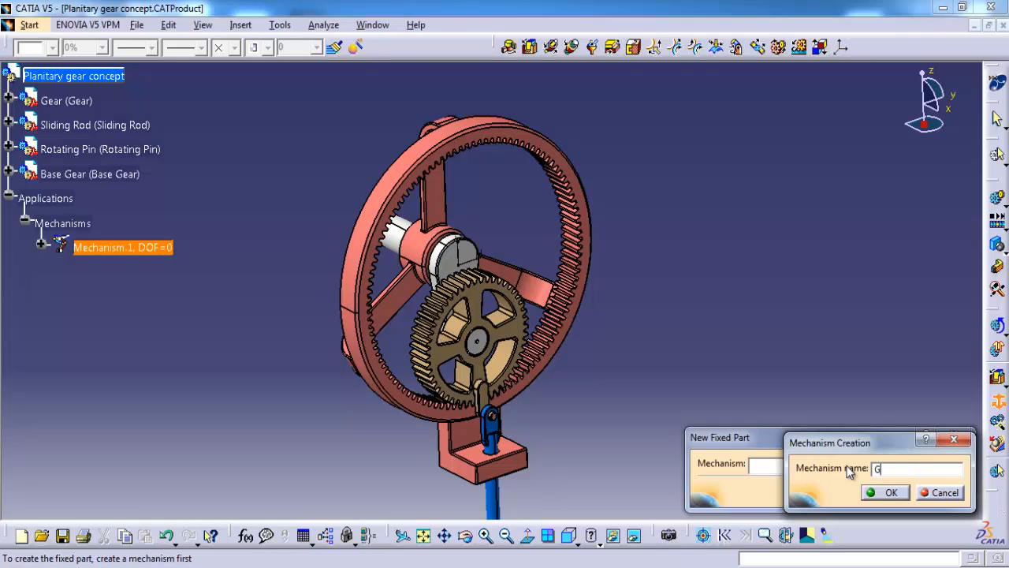
type("ear Mechanism")
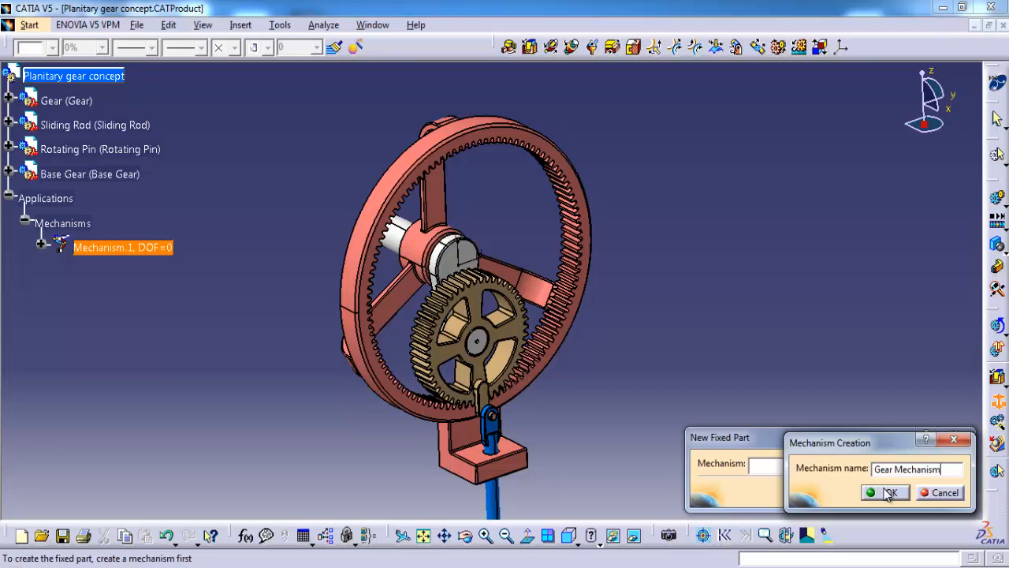
left_click(891, 492)
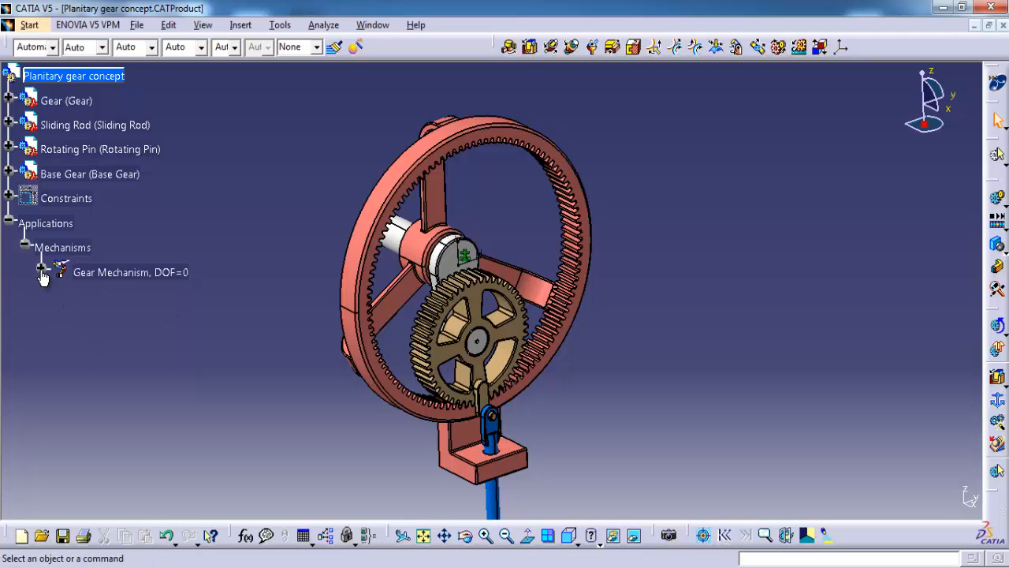
left_click(43, 268)
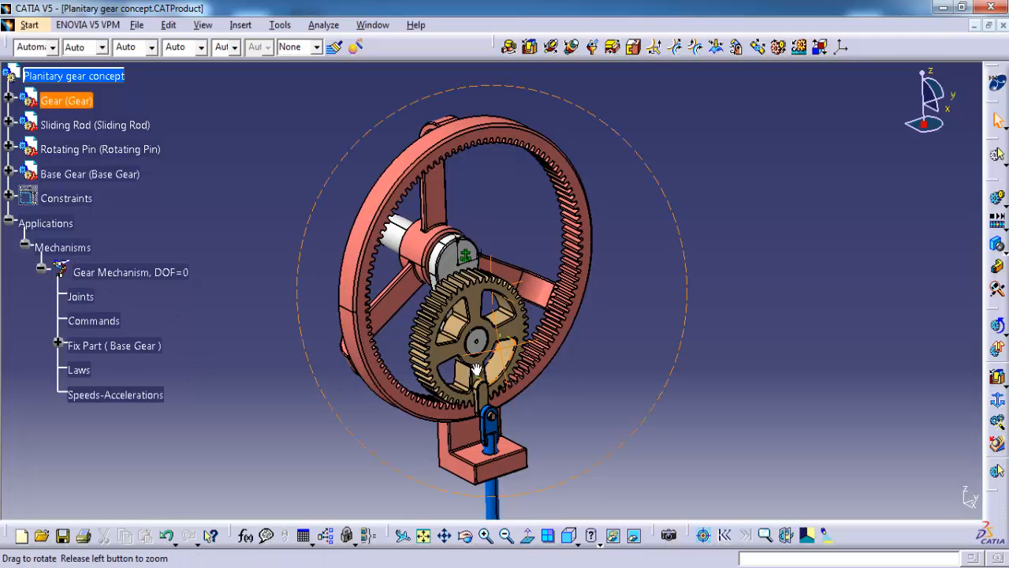
- Create Revolute.1 linking Base Gear and Rotating Pin with a 128 mm offset
left_click_drag(477, 366, 497, 331)
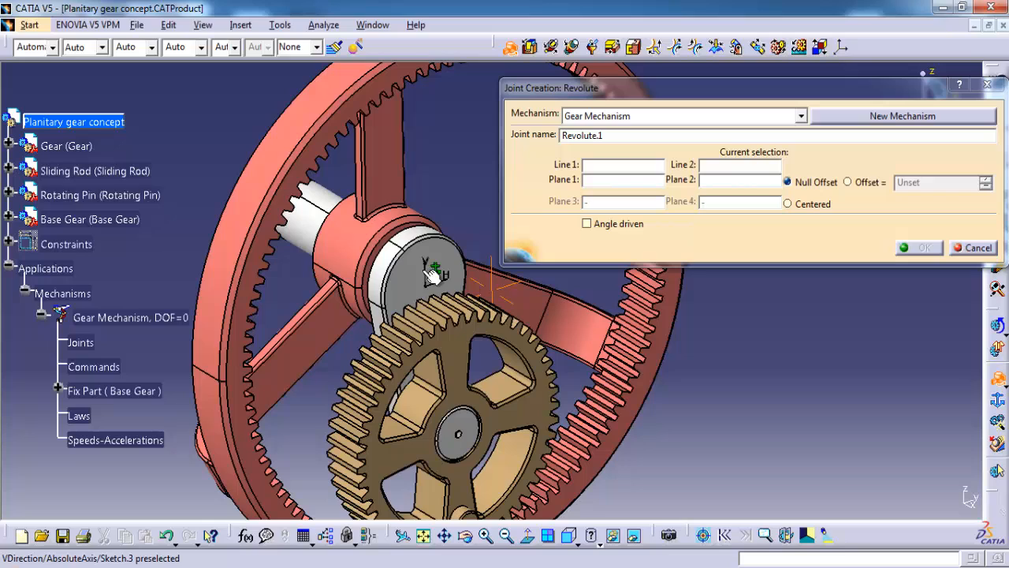
left_click(394, 276)
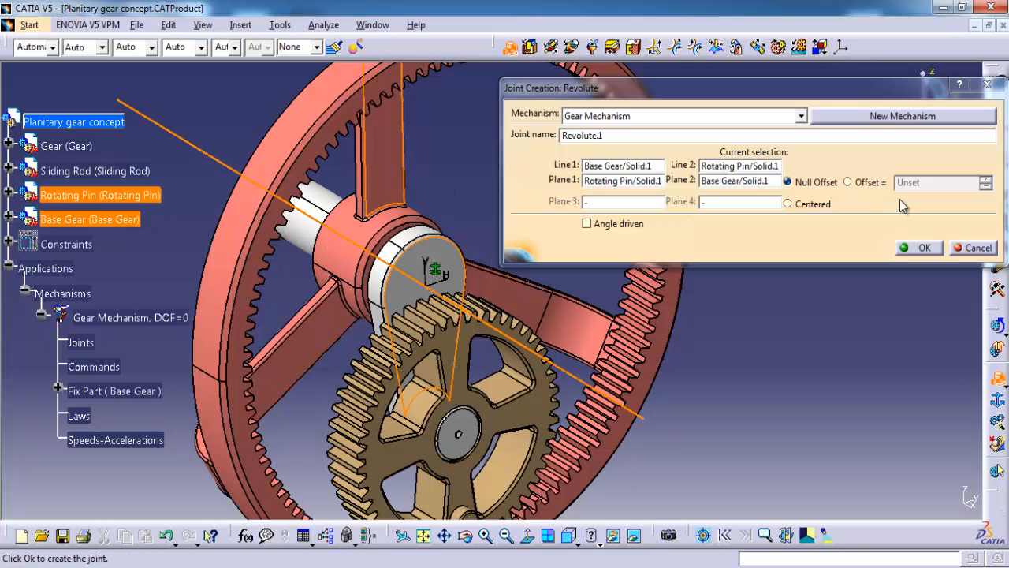
left_click(847, 182)
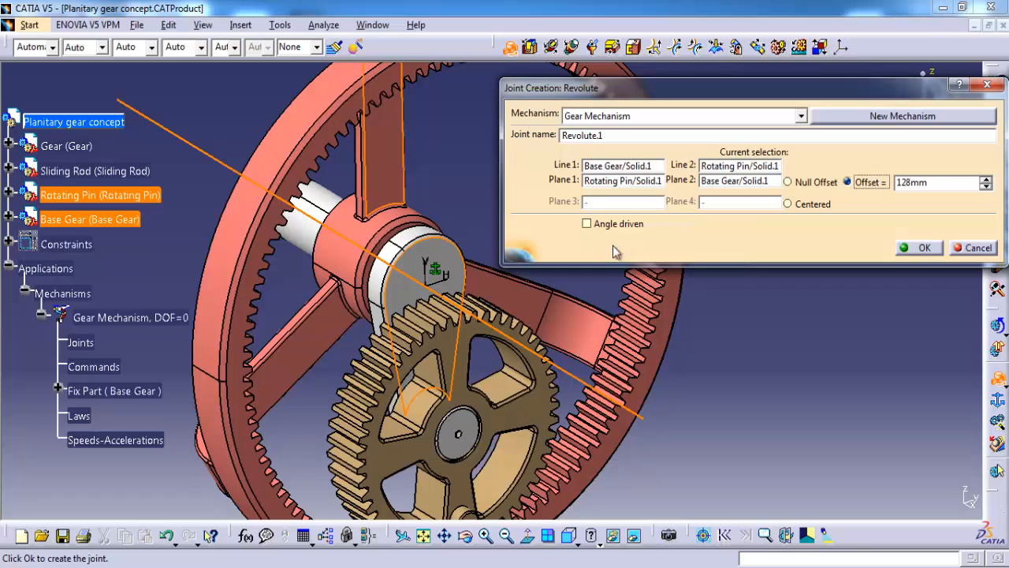
left_click(924, 247)
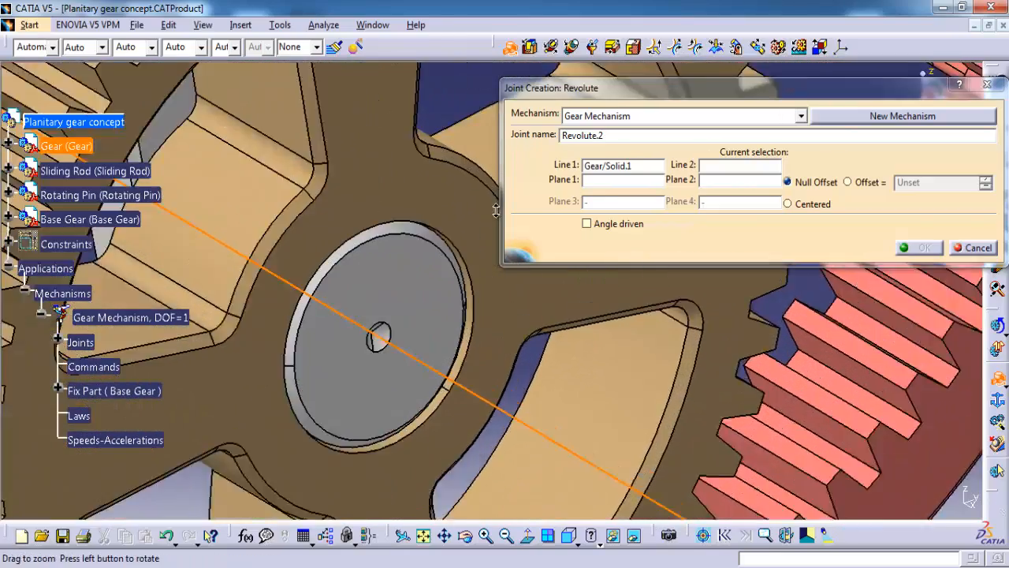
- Create Revolute.2 between Gear and Rotating Pin, offset and angle-driven
left_click(377, 295)
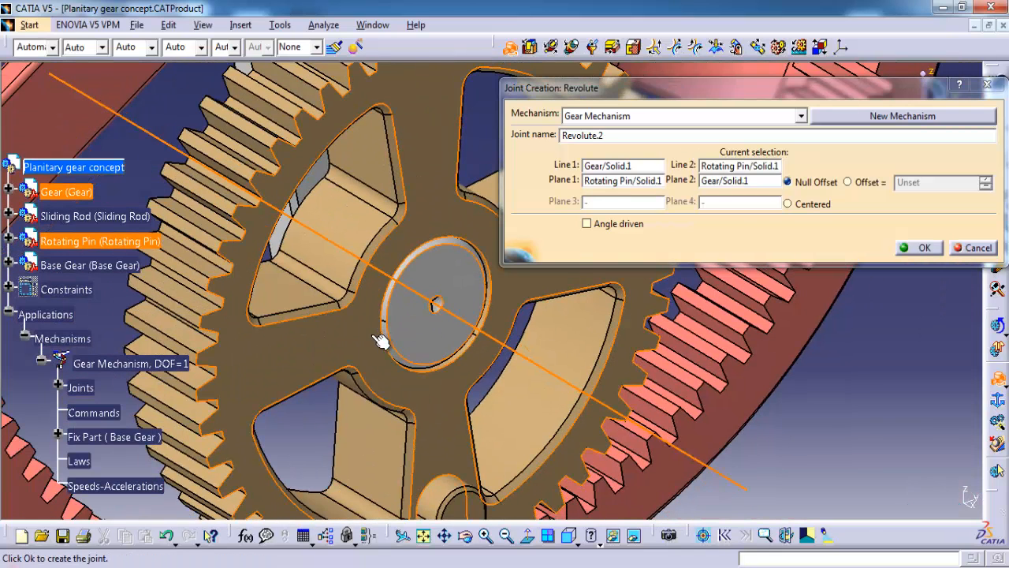
left_click(847, 182)
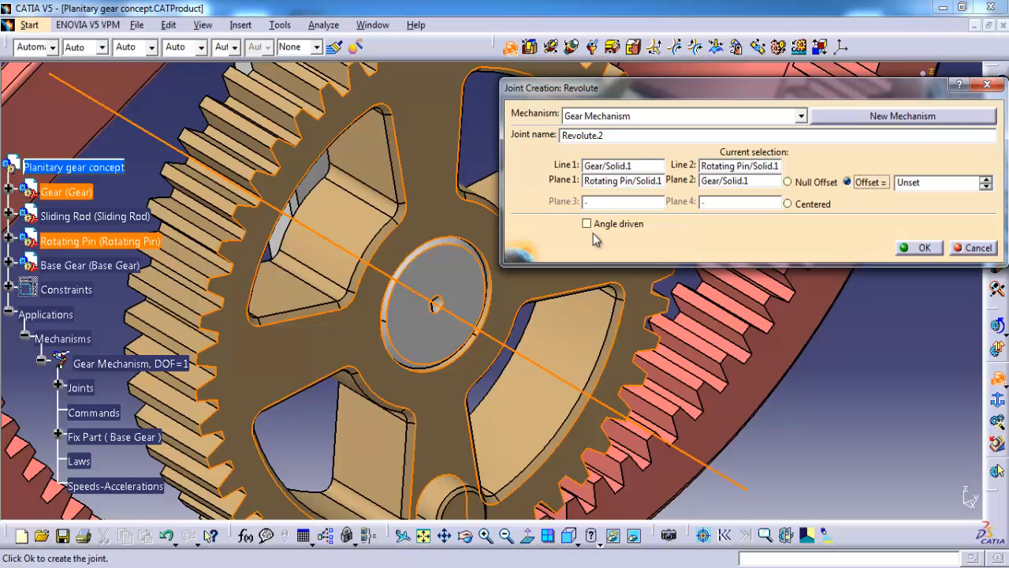
left_click(587, 223)
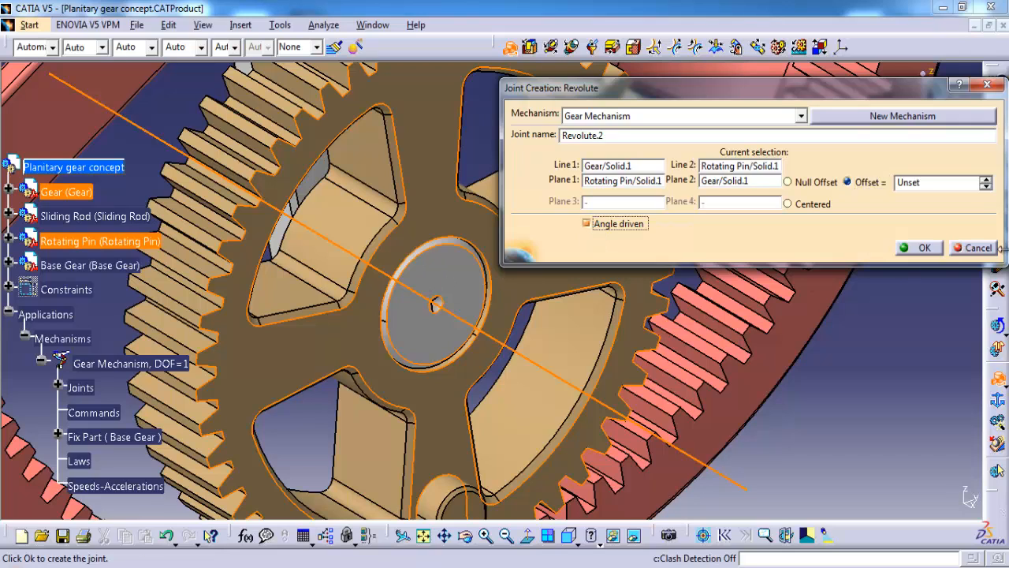
left_click(918, 247)
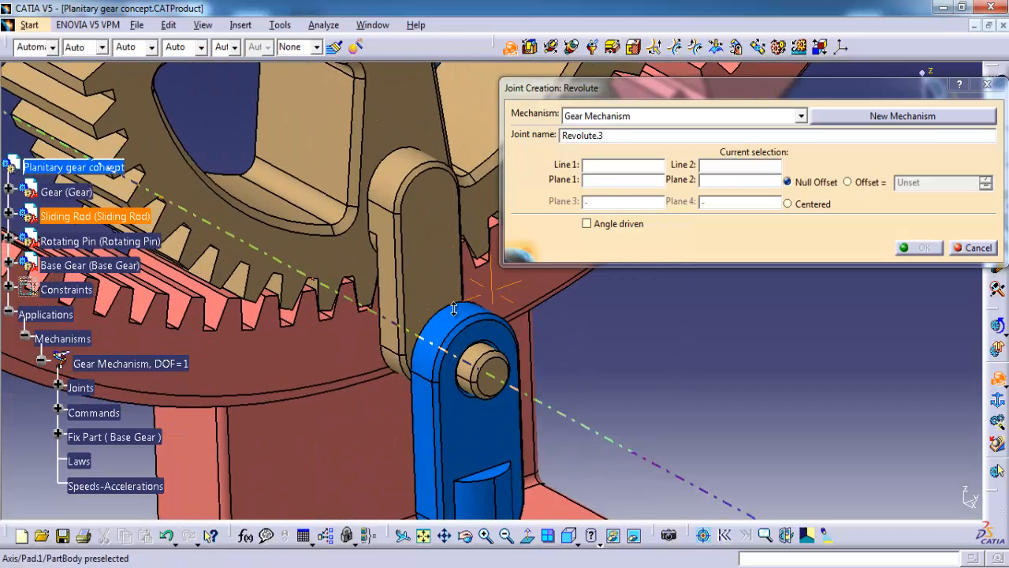
- Create Revolute.3 linking Sliding Rod and Gear axes with a 15 mm offset
left_click(477, 363)
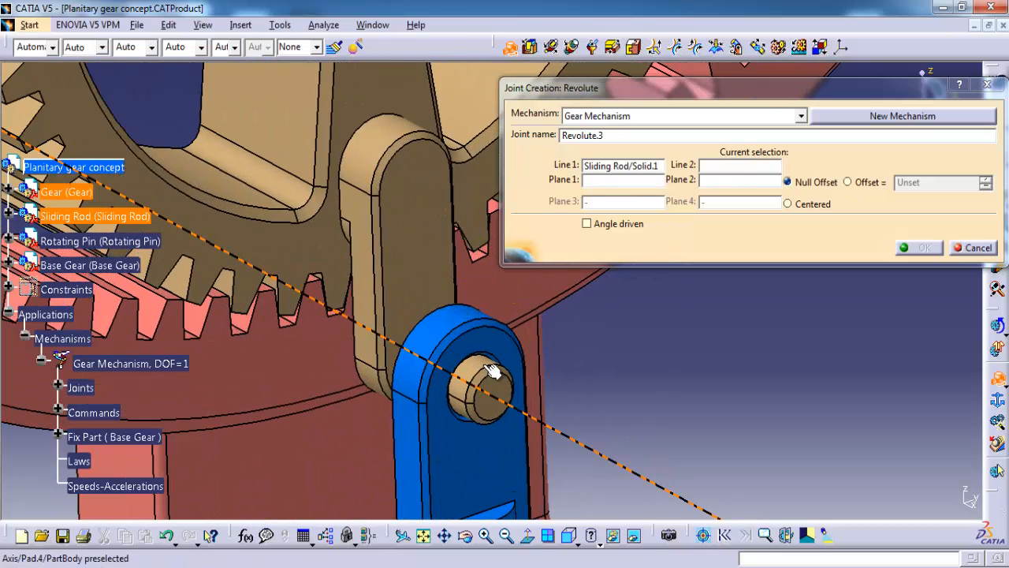
left_click(489, 386)
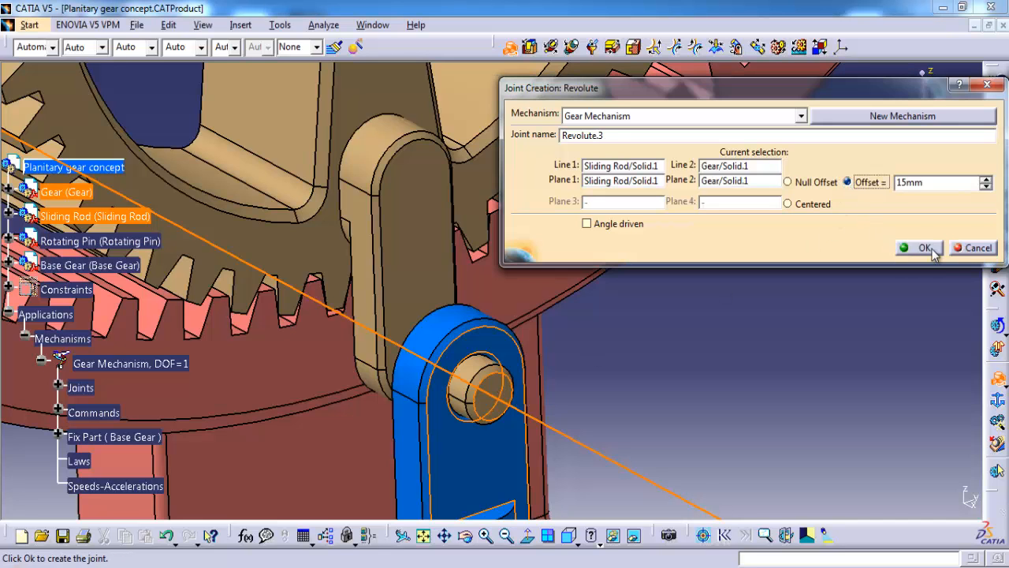
left_click(924, 248)
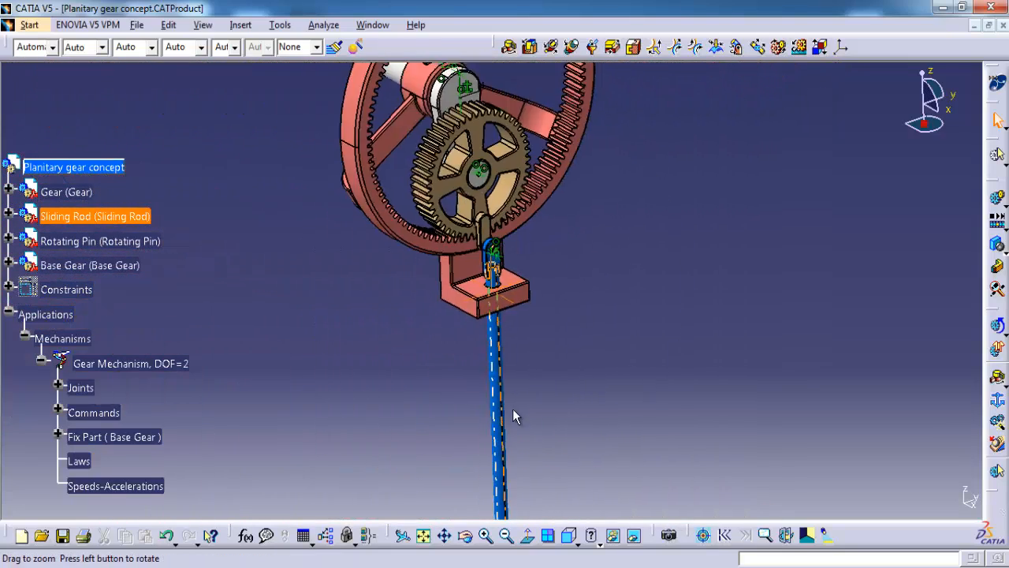
- Create a prismatic joint using the Base Gear and Sliding Rod zx planes, reaching DOF 0
left_click_drag(513, 416, 486, 195)
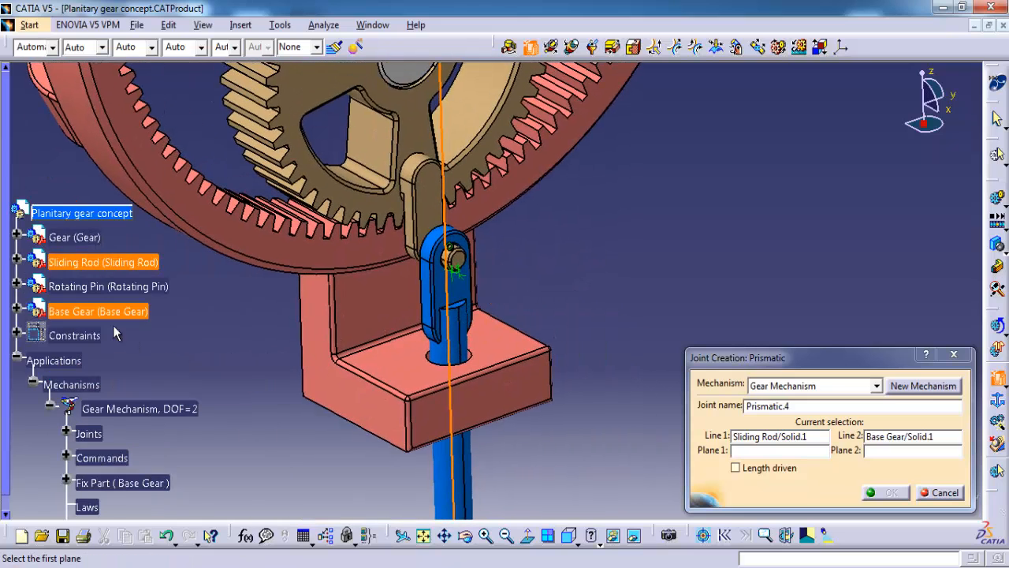
left_click(26, 310)
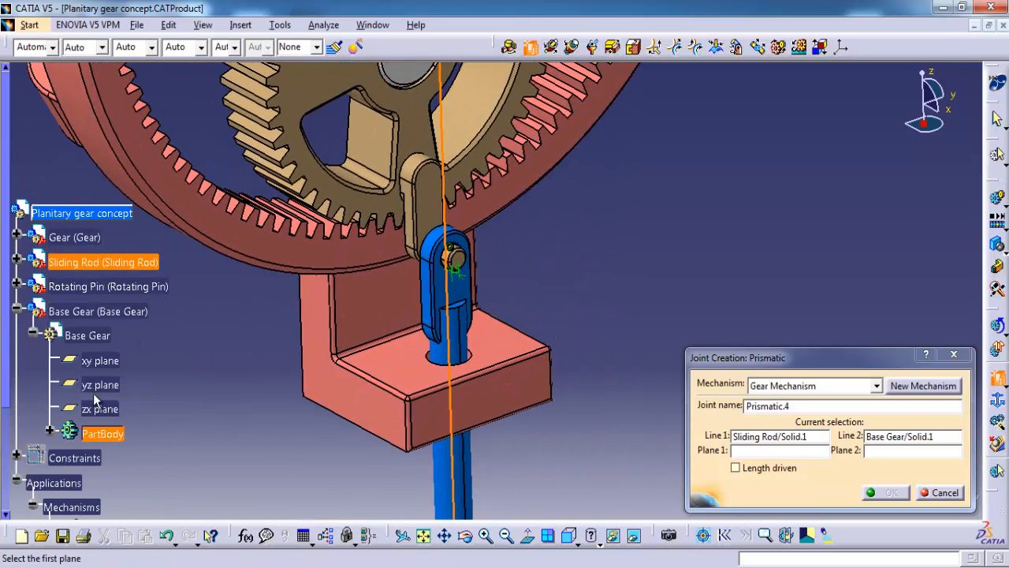
left_click(101, 408)
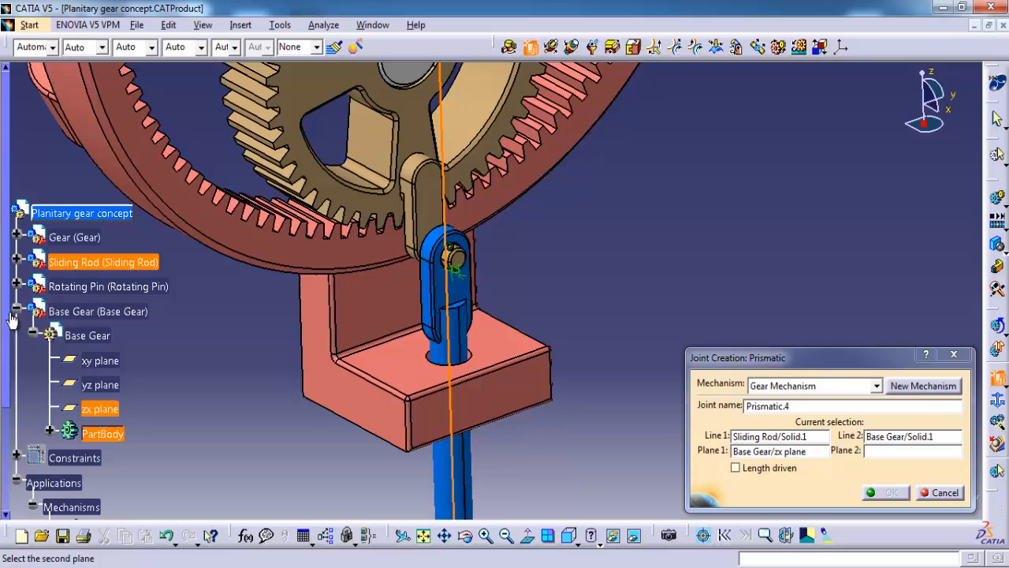
left_click(15, 262)
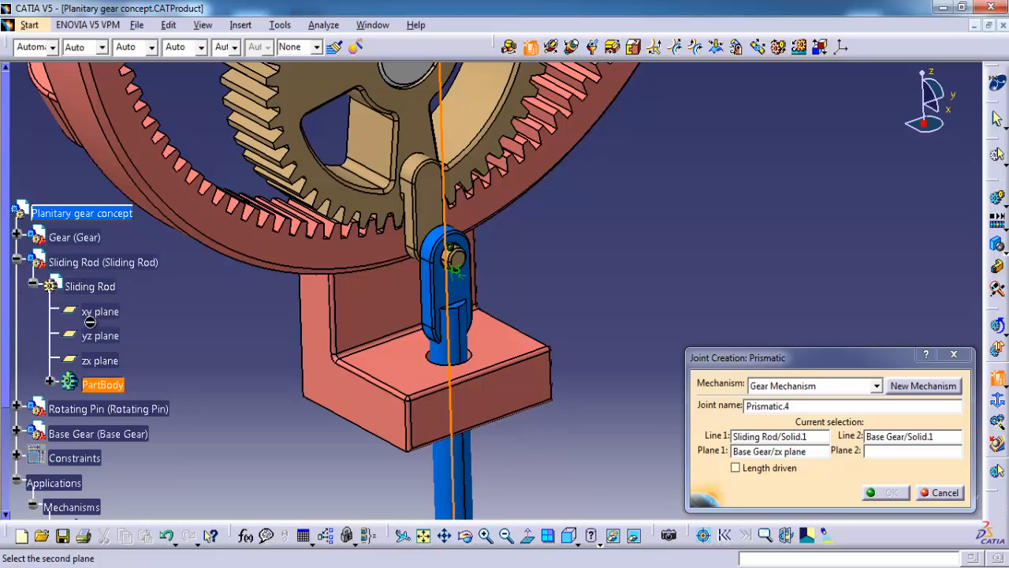
left_click(100, 361)
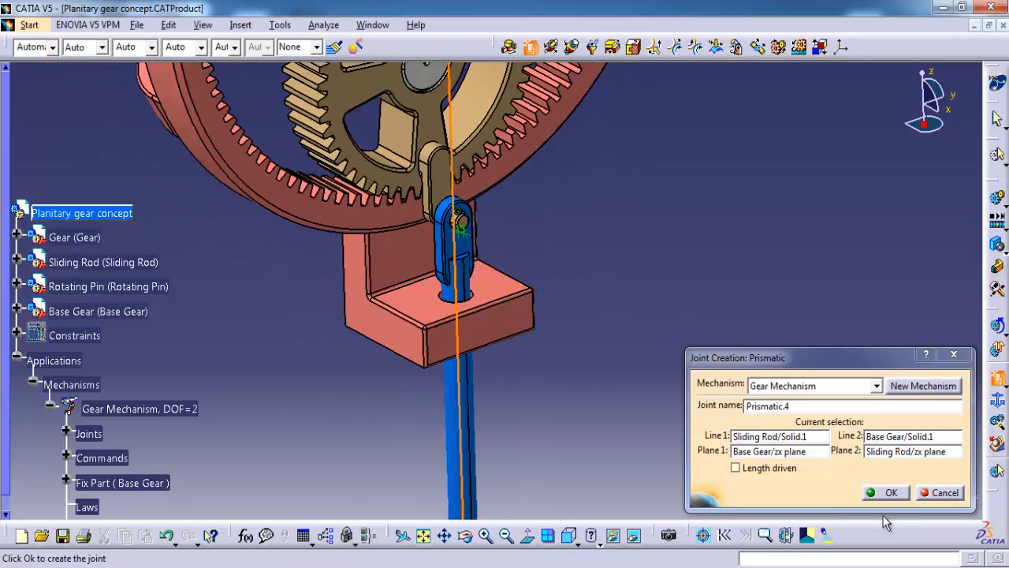
left_click(892, 492)
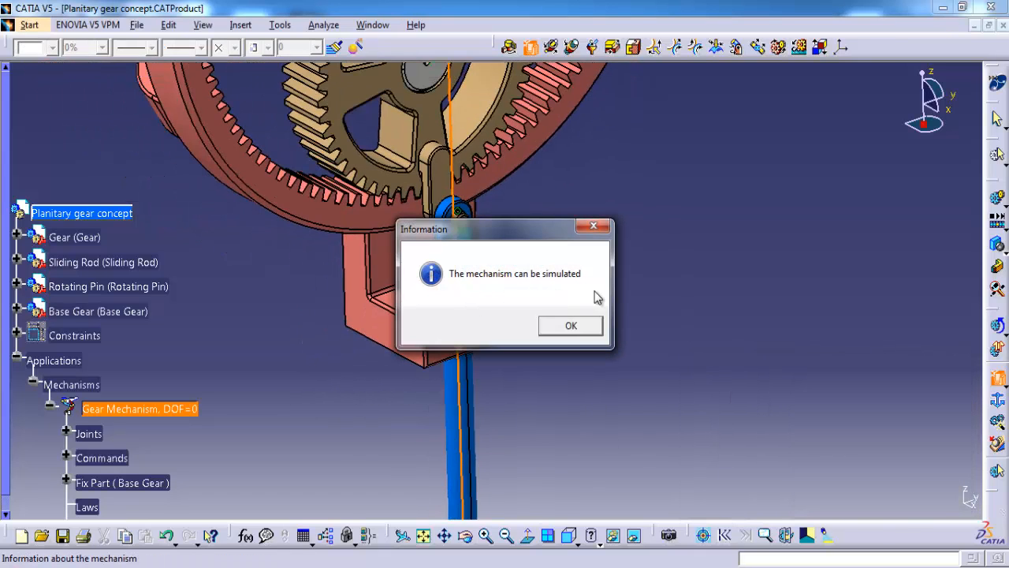
- Dismiss the 'mechanism can be simulated' message and orbit around the gear assembly
left_click(571, 325)
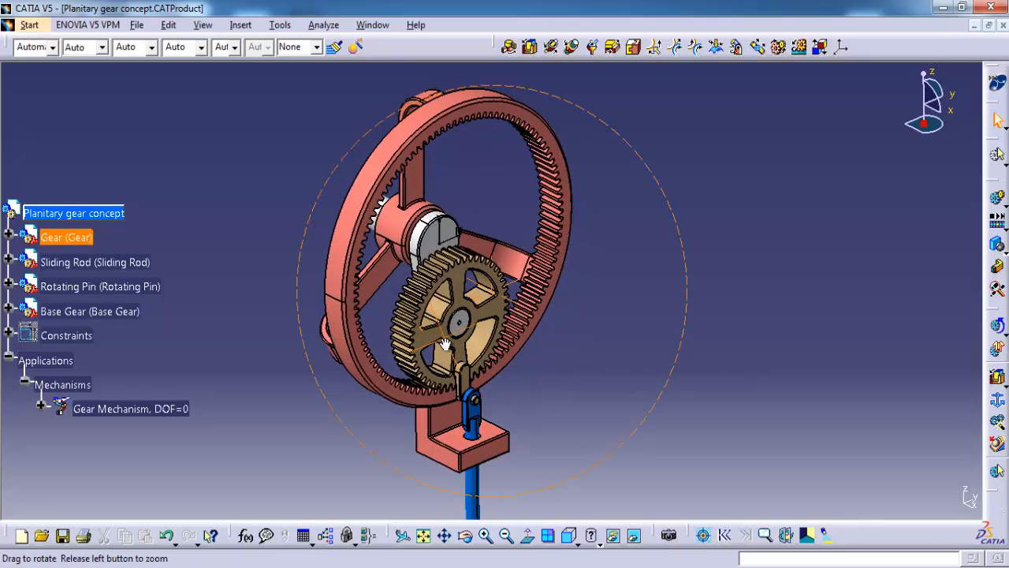
left_click_drag(445, 343, 500, 323)
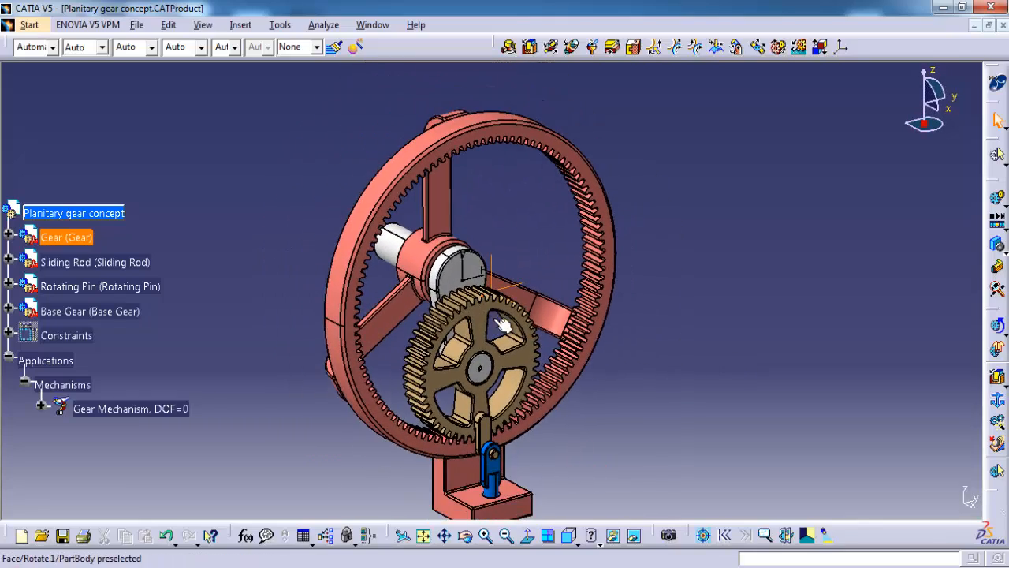
left_click_drag(505, 323, 529, 434)
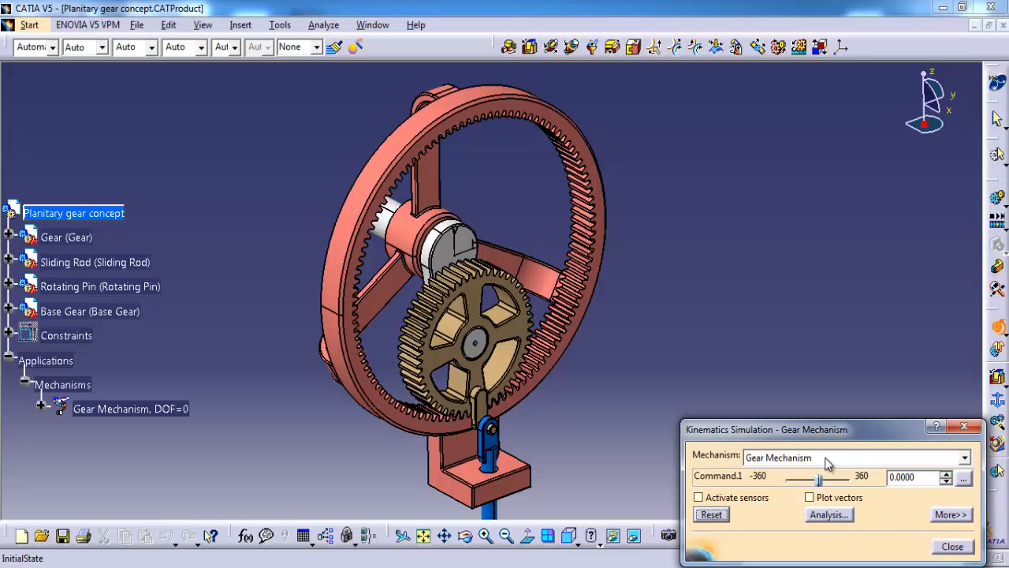
mouse_move(949, 480)
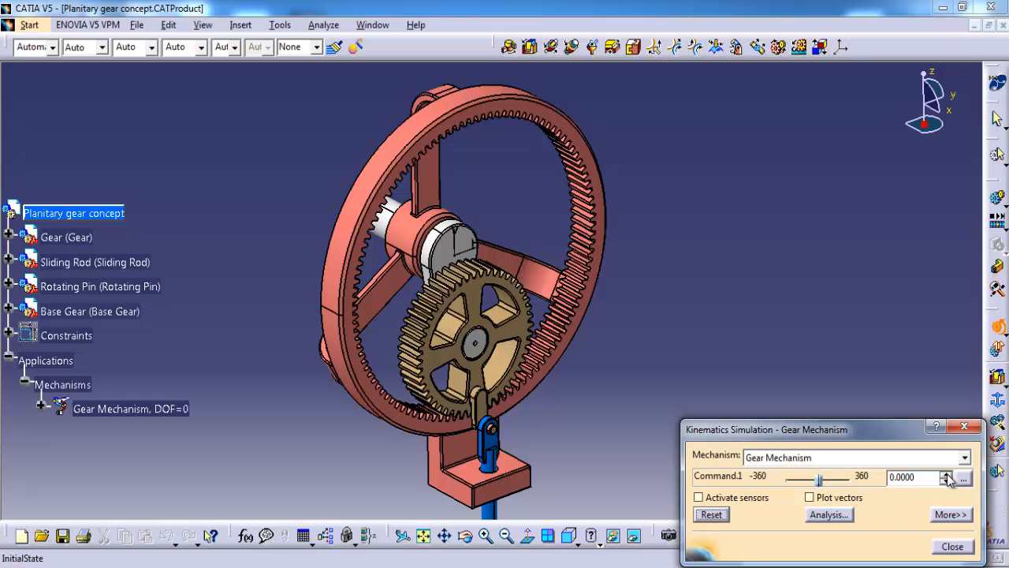
left_click(947, 473)
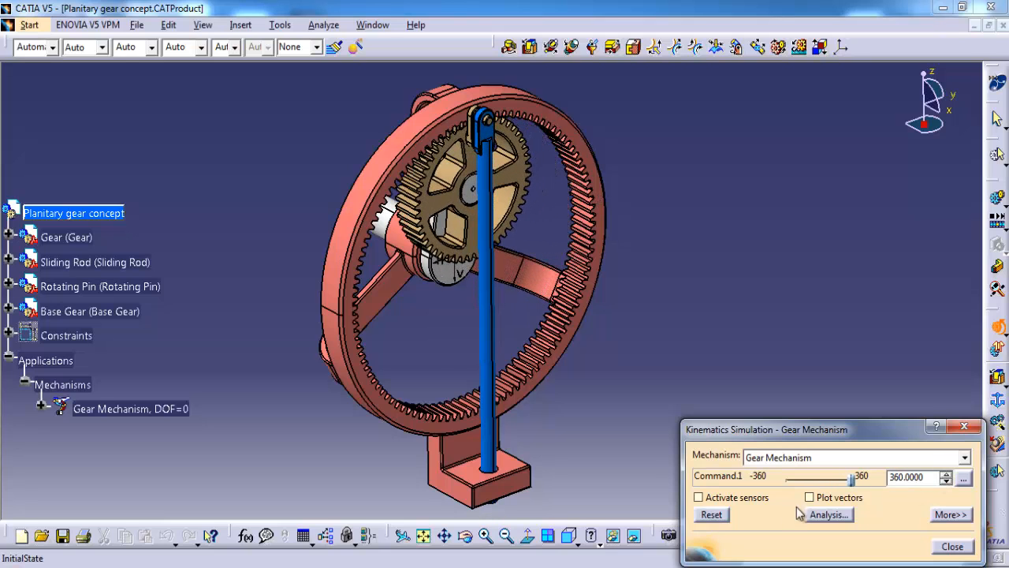
left_click(711, 514)
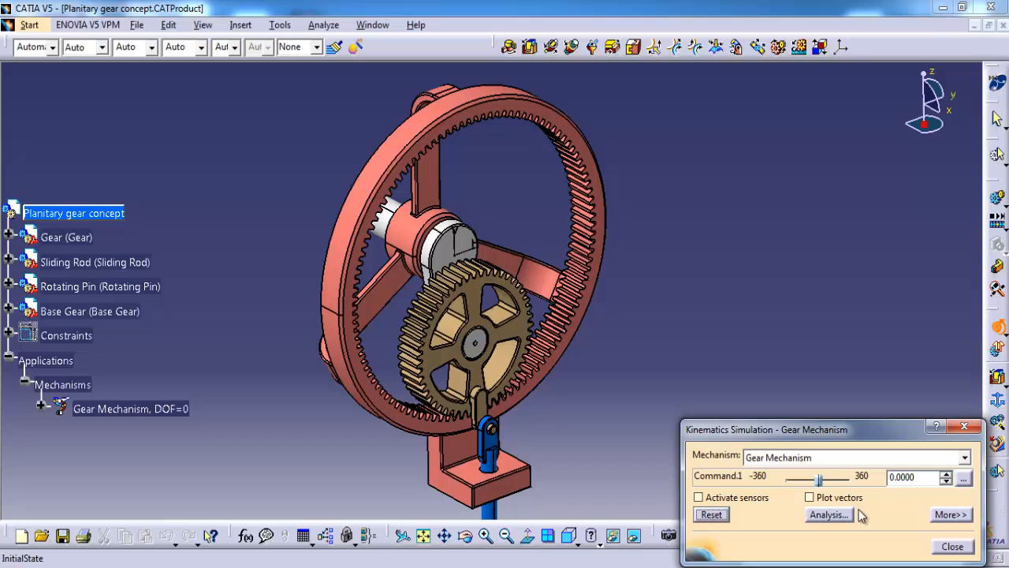
left_click(953, 546)
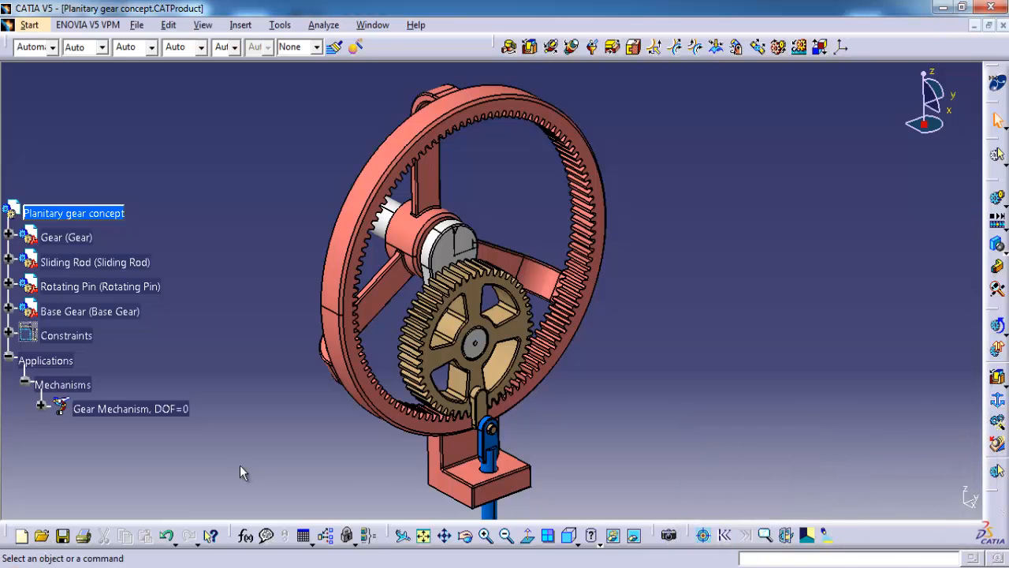
- Edit Revolute.2 under Joints to limit its angle from 0 to 1080 degrees
left_click(42, 405)
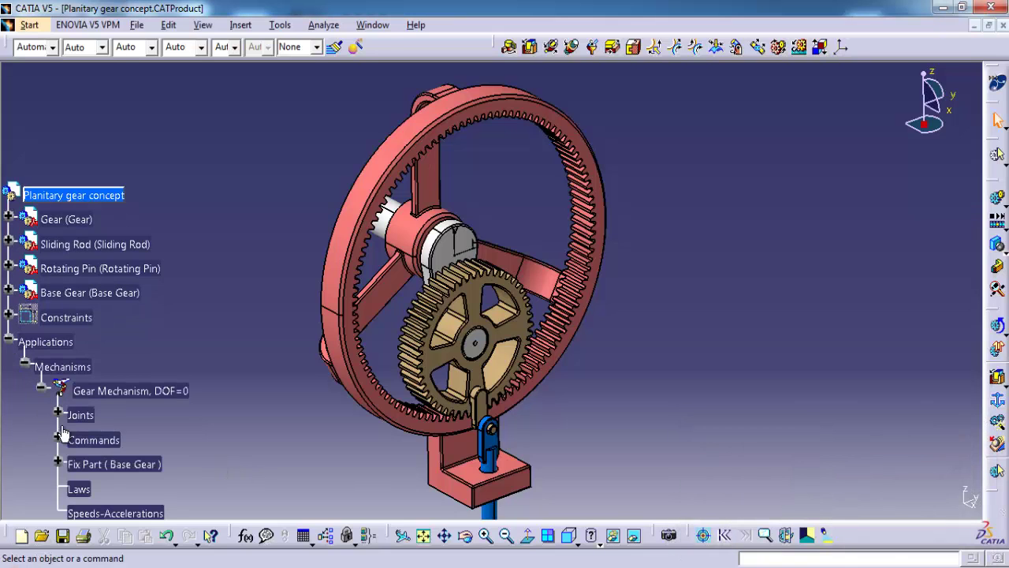
left_click(56, 414)
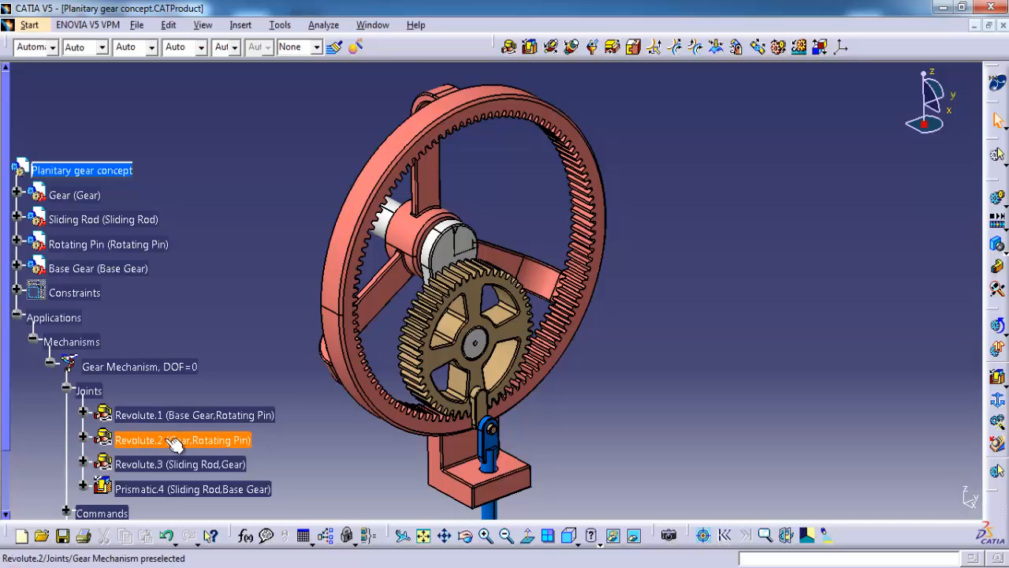
double_click(183, 440)
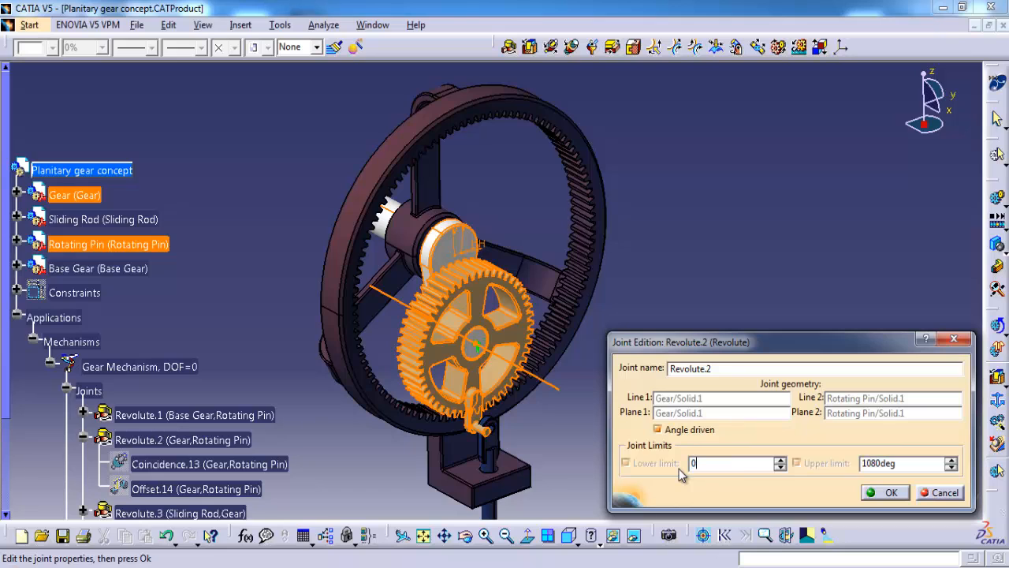
left_click(885, 492)
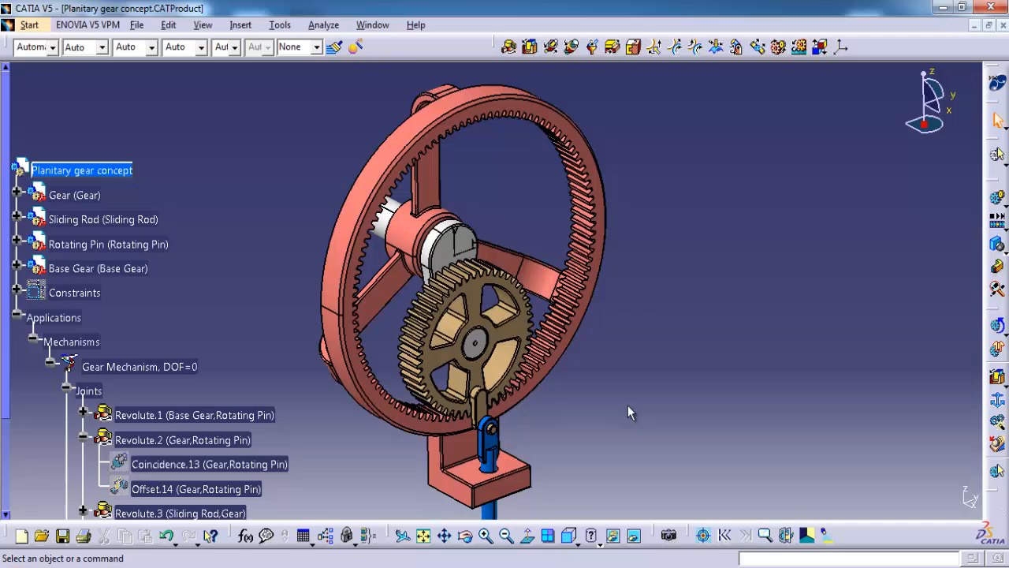
- Simulate with commands, stepping Command.1 toward 1080 degrees as the rod slides
left_click(57, 391)
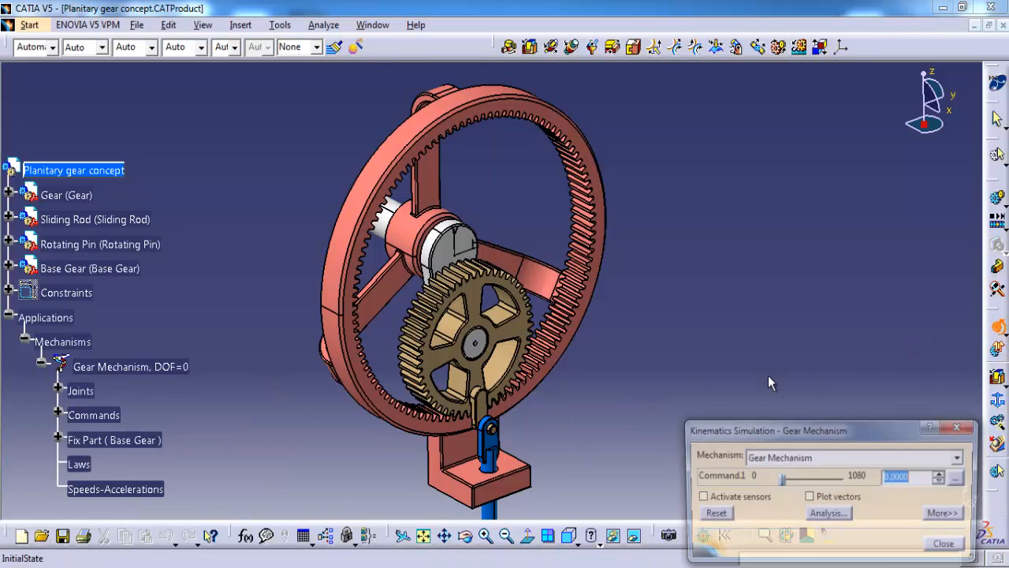
left_click(941, 473)
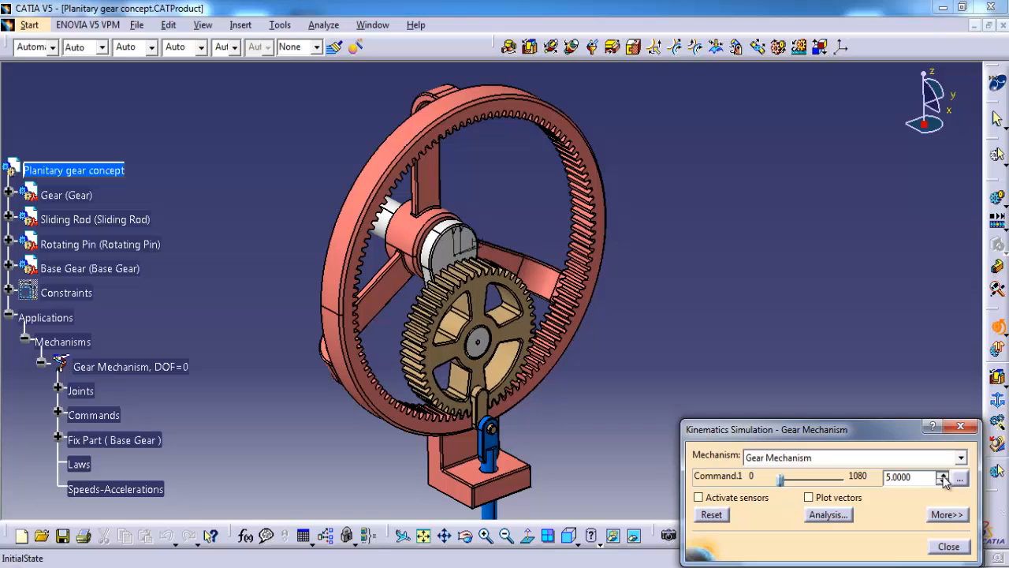
left_click(943, 474)
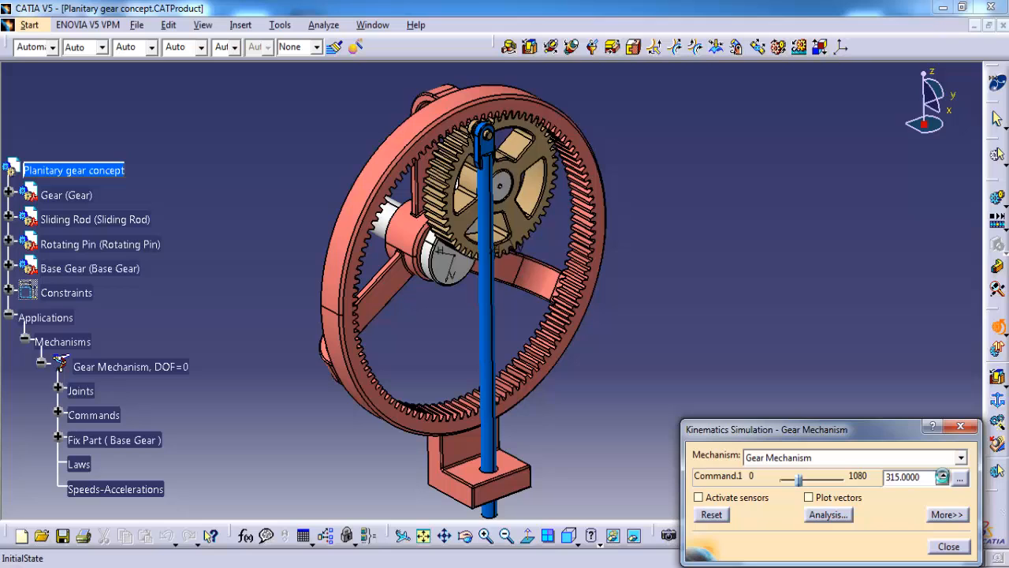
left_click(943, 473)
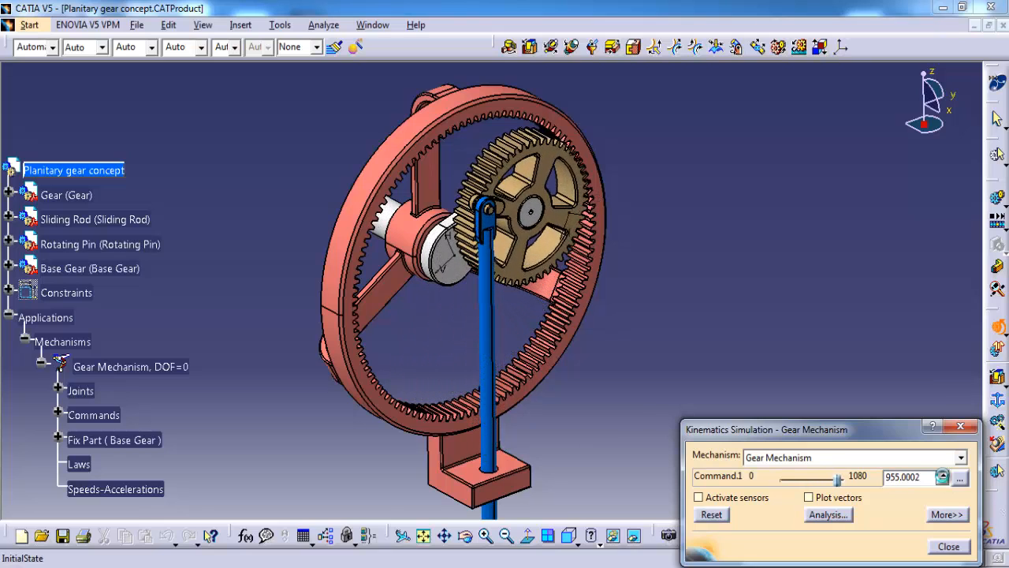
left_click(944, 474)
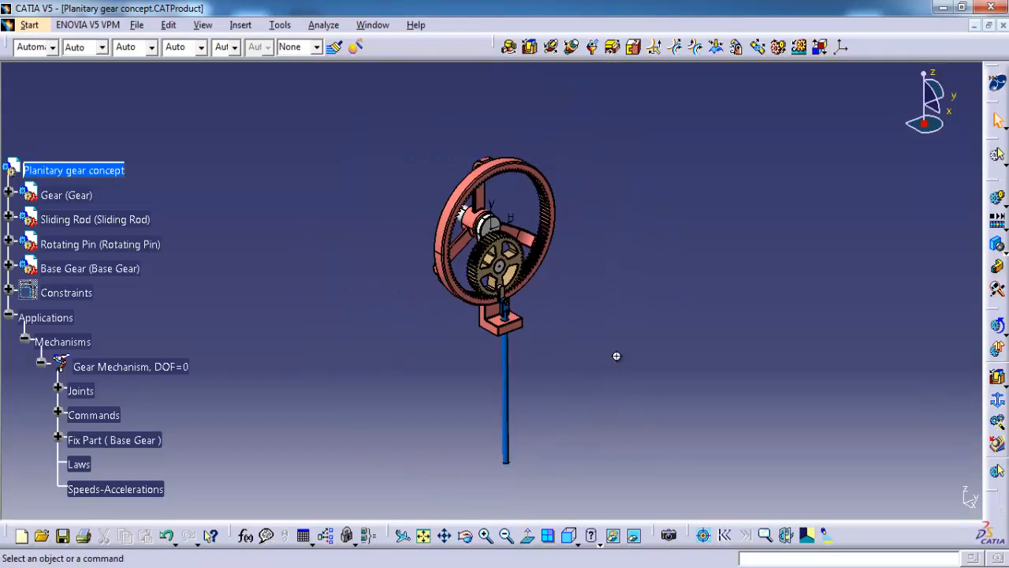
left_click_drag(616, 356, 620, 368)
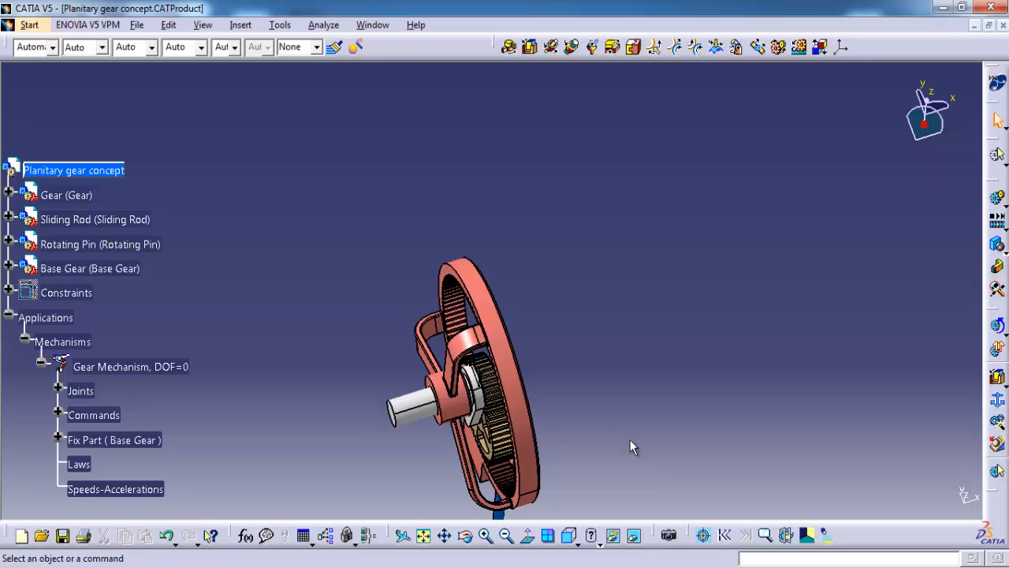
left_click_drag(631, 448, 485, 370)
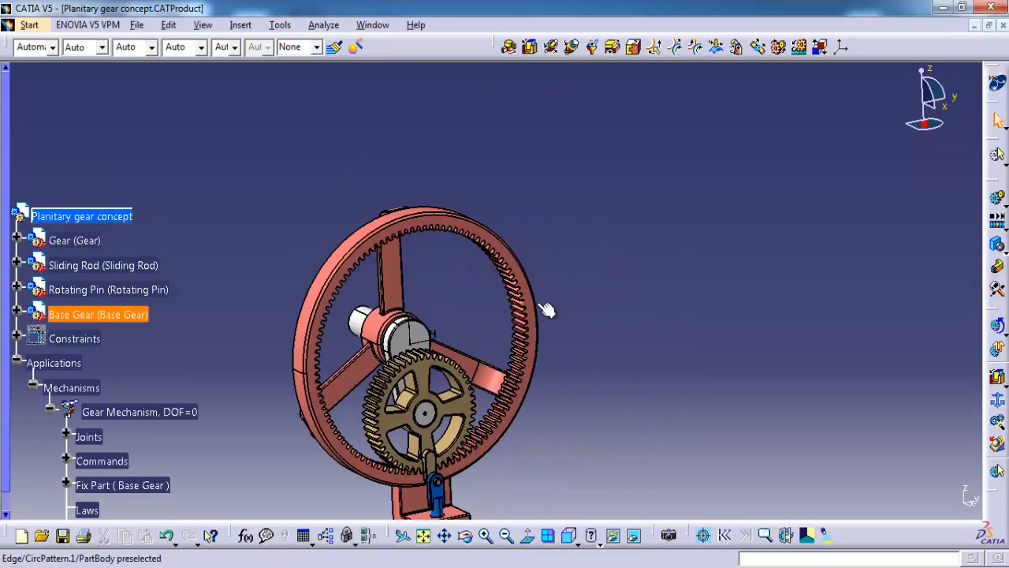
left_click_drag(544, 307, 603, 314)
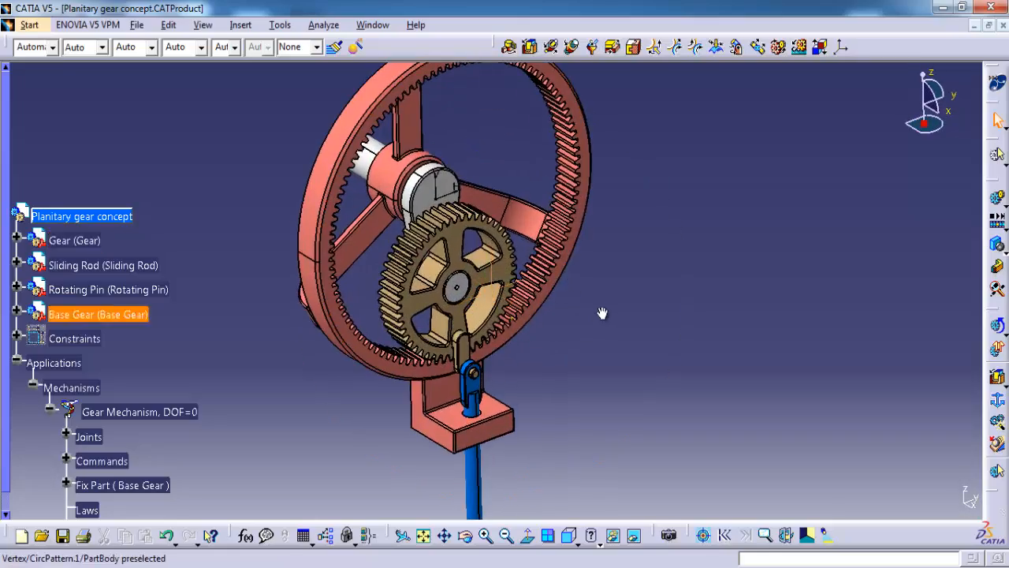